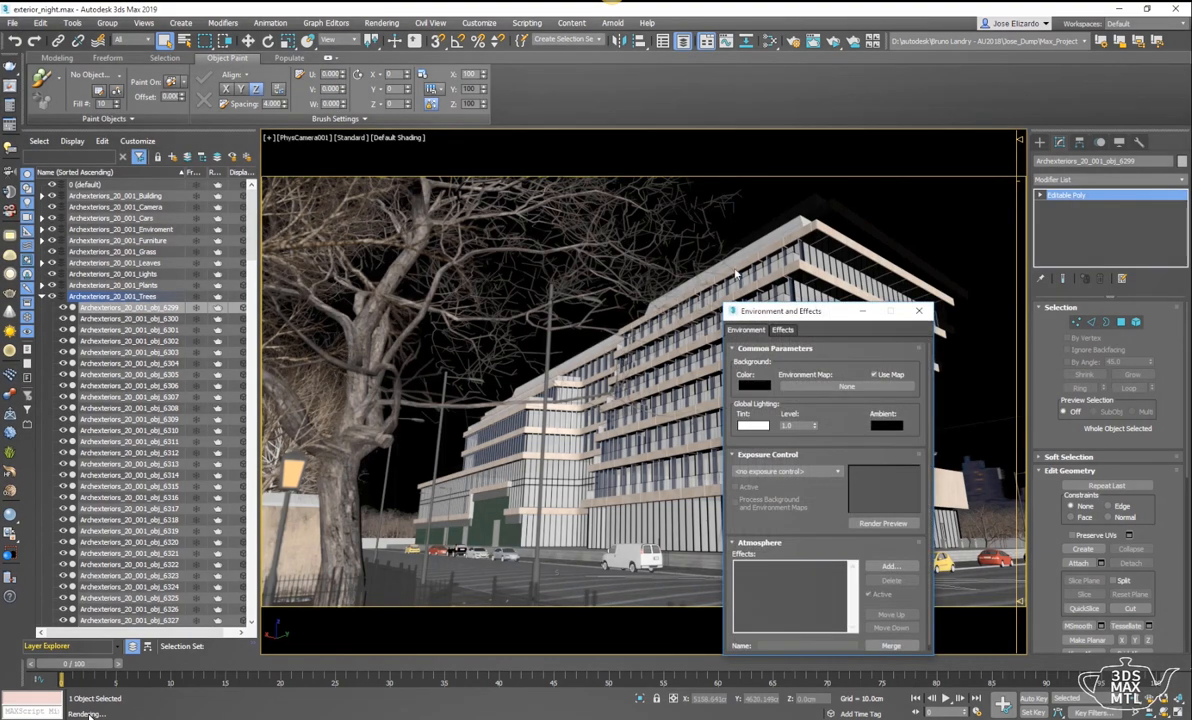
- Load moonless_golf_8k.hdr as a Bitmap environment map and accept the HDRI load settings
{"action": "left_click", "coordinate": [847, 387]}
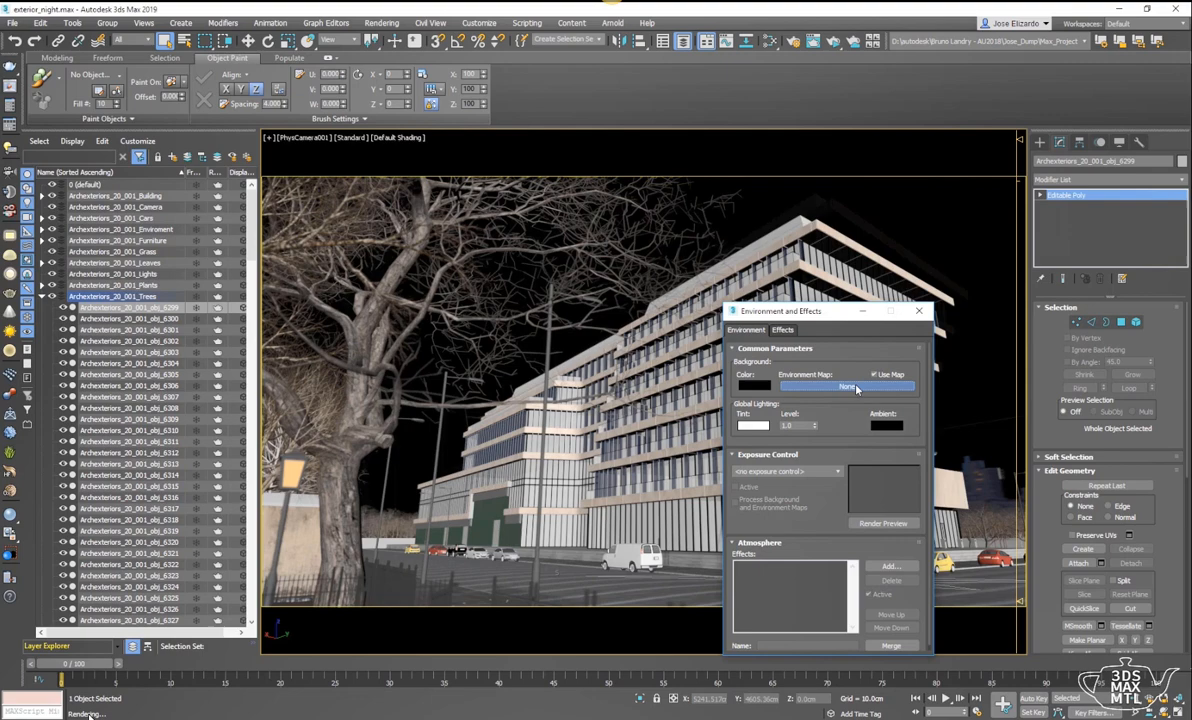
{"action": "left_click", "coordinate": [847, 387]}
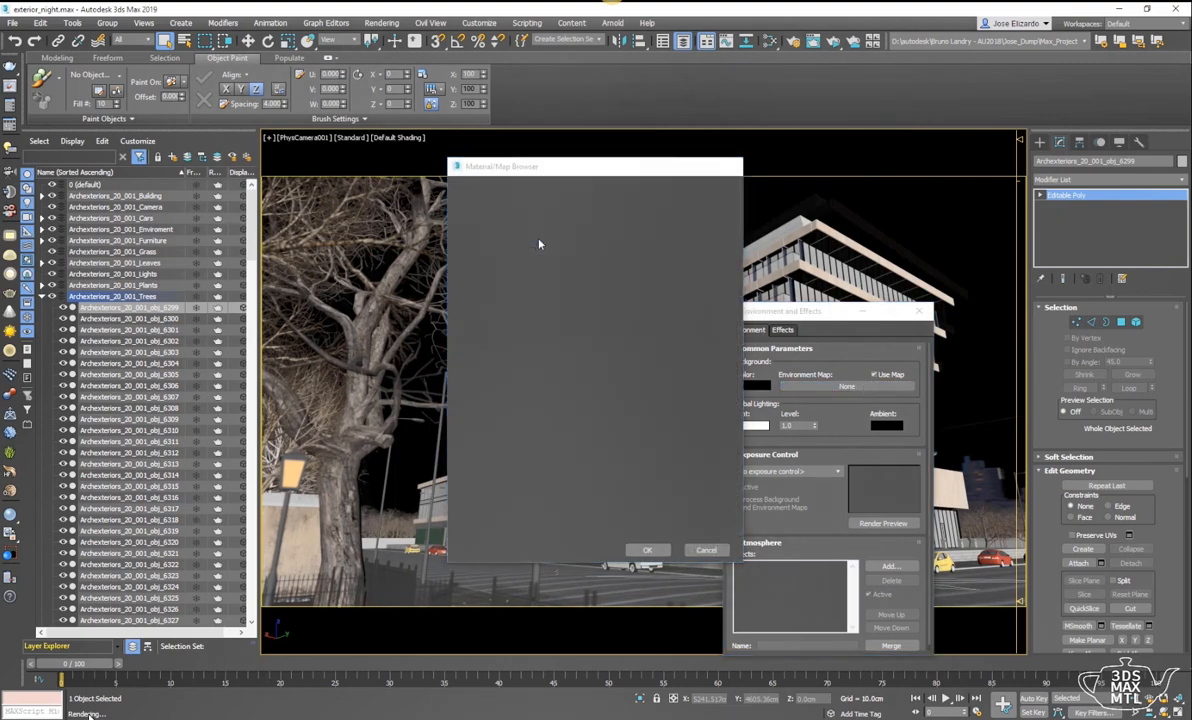
{"action": "left_click", "coordinate": [847, 387]}
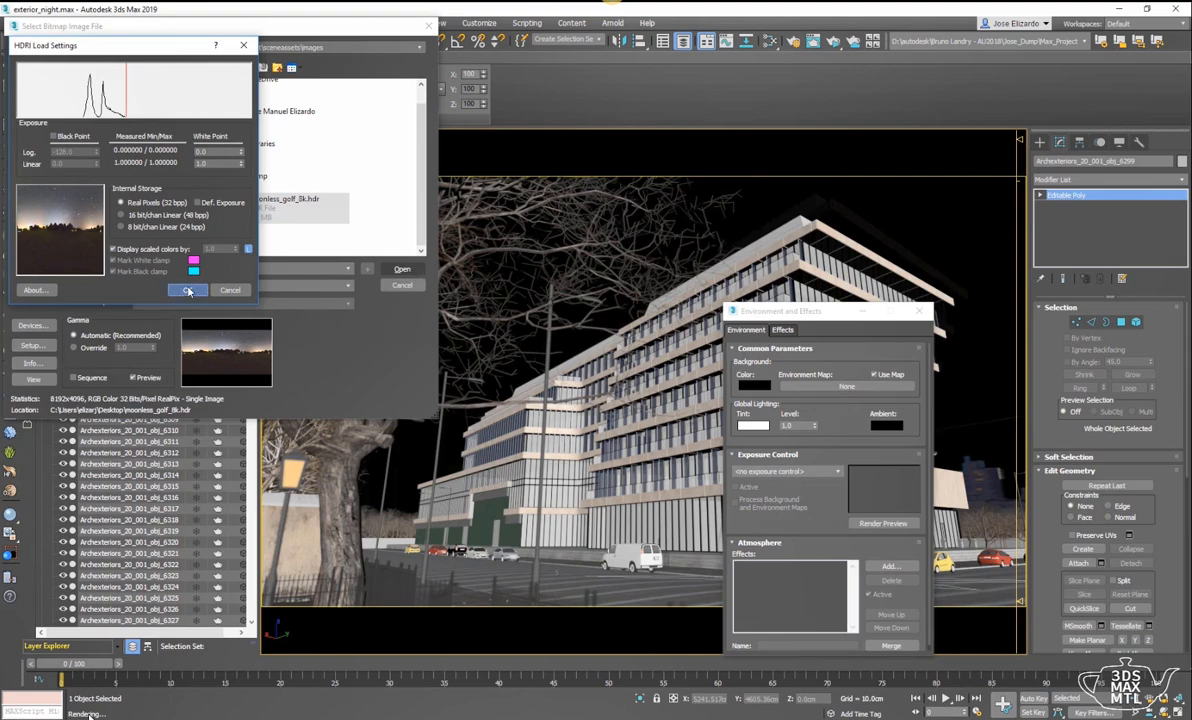
{"action": "left_click", "coordinate": [188, 290]}
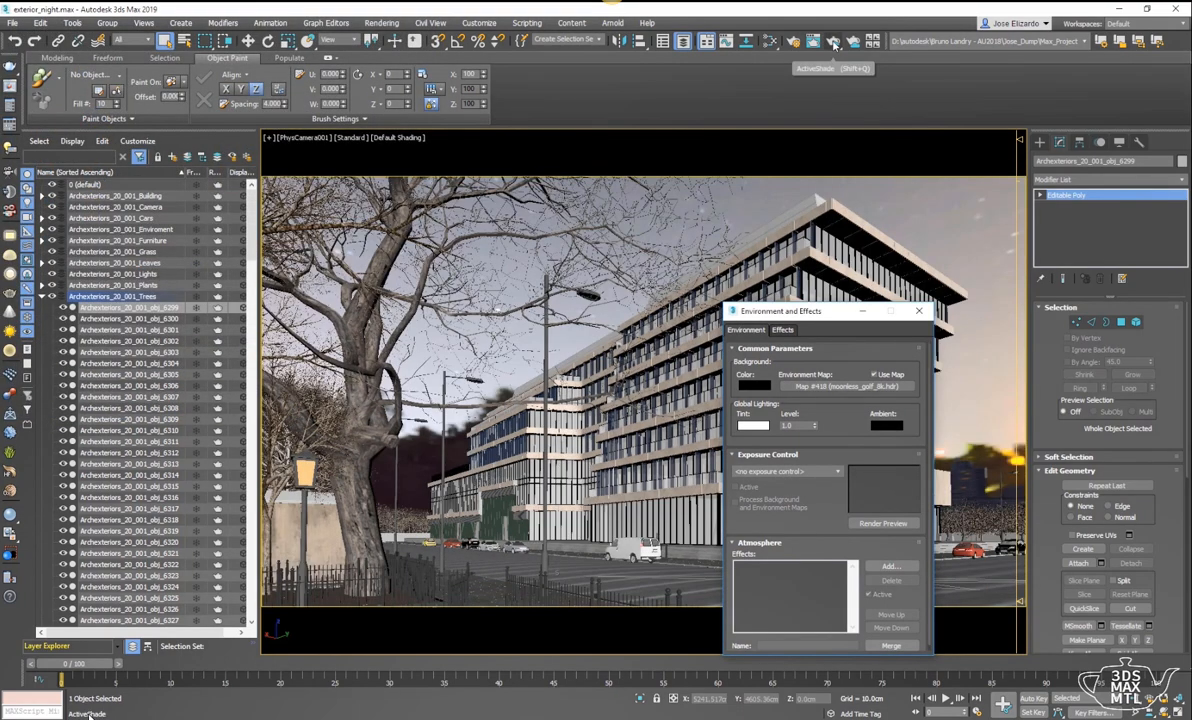
- Start the ActiveShade interactive preview render
{"action": "left_click", "coordinate": [833, 43]}
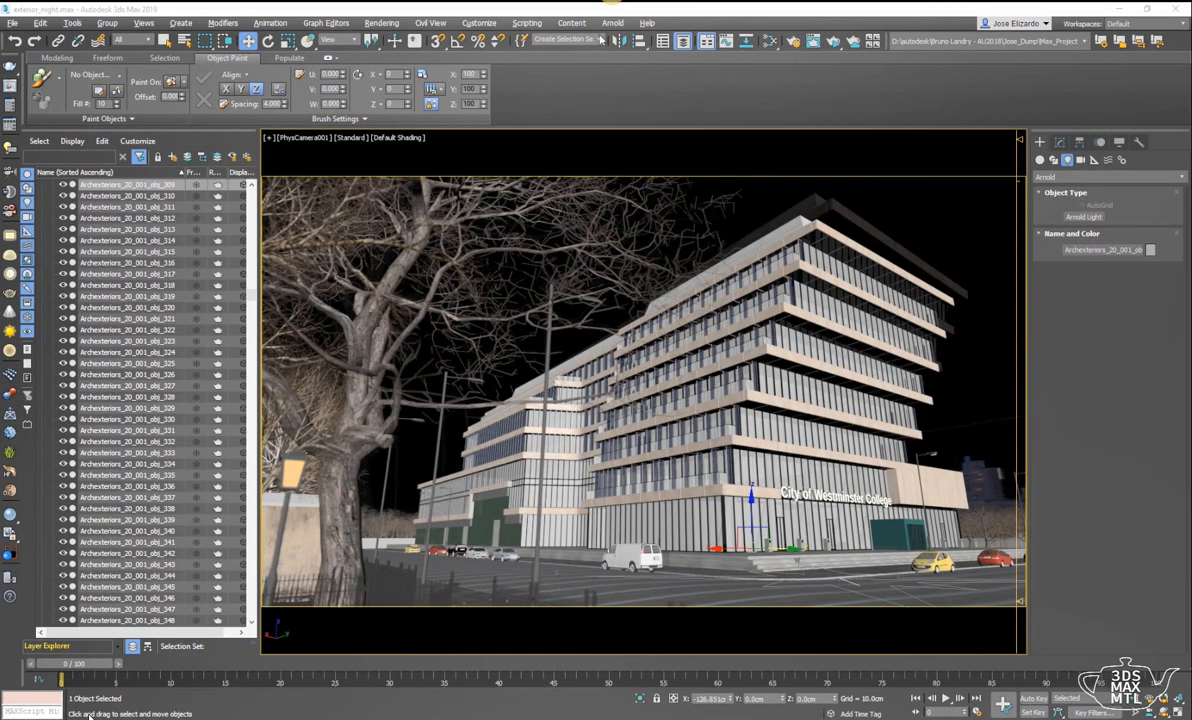
- Select the lamp_post selection set, create an Arnold light, and move it up to the lamp head
{"action": "left_click", "coordinate": [599, 40]}
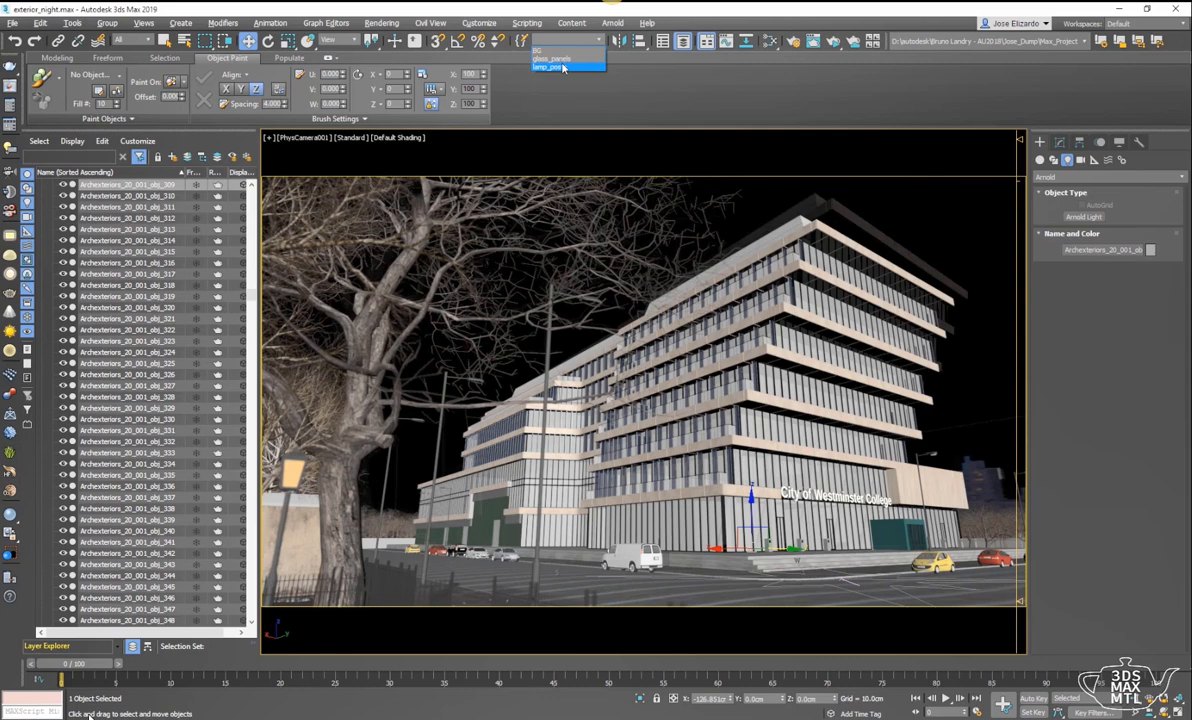
{"action": "left_click", "coordinate": [548, 68]}
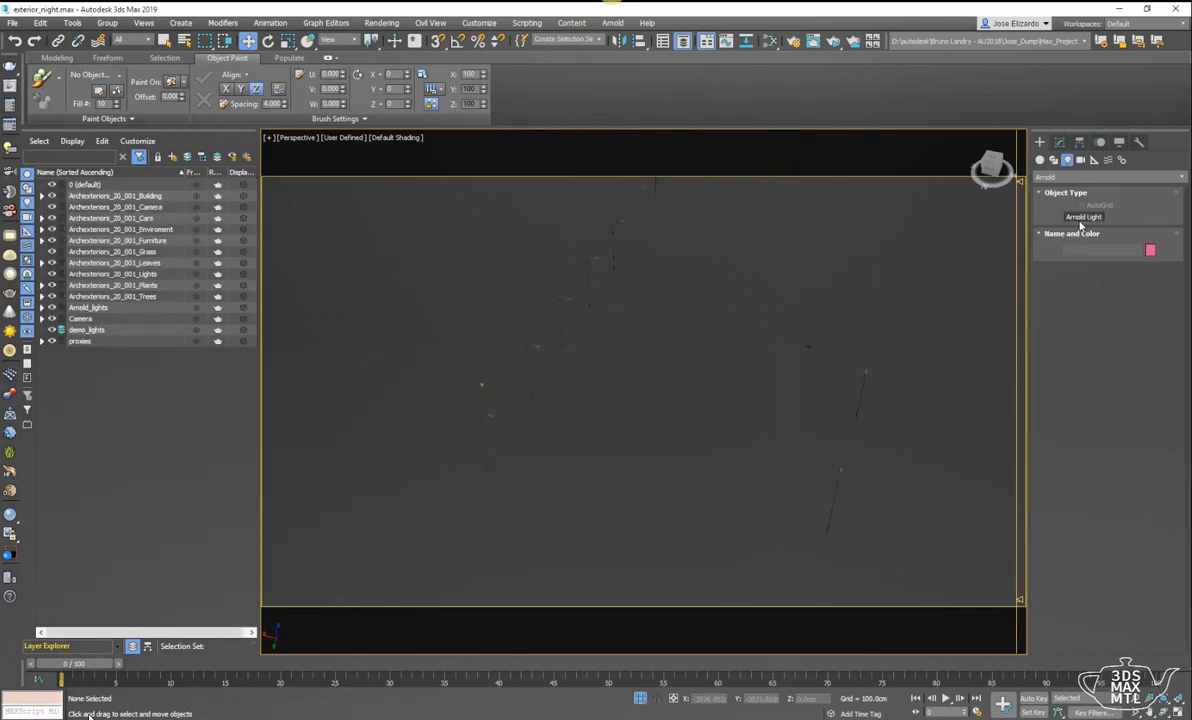
{"action": "left_click", "coordinate": [1084, 217]}
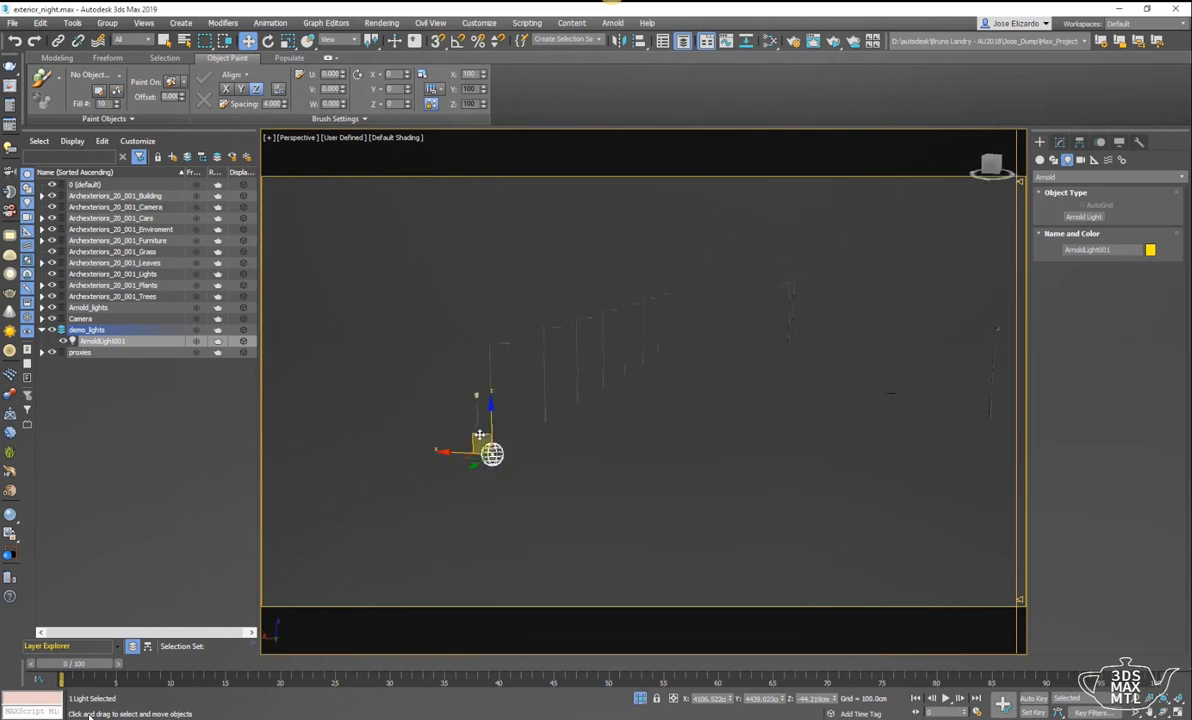
{"action": "left_click_drag", "start_coordinate": [490, 450], "coordinate": [543, 290]}
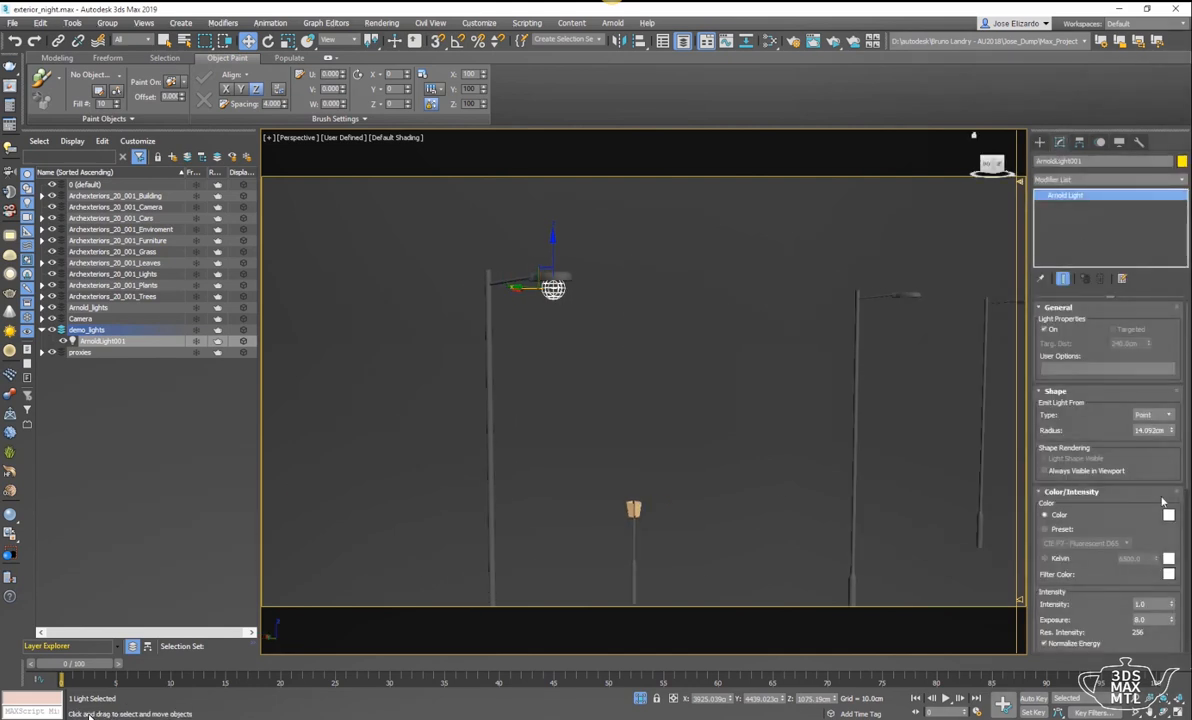
- Shift-clone the lamp Arnold light as an instance for another lamp post
{"action": "left_click", "coordinate": [1168, 514]}
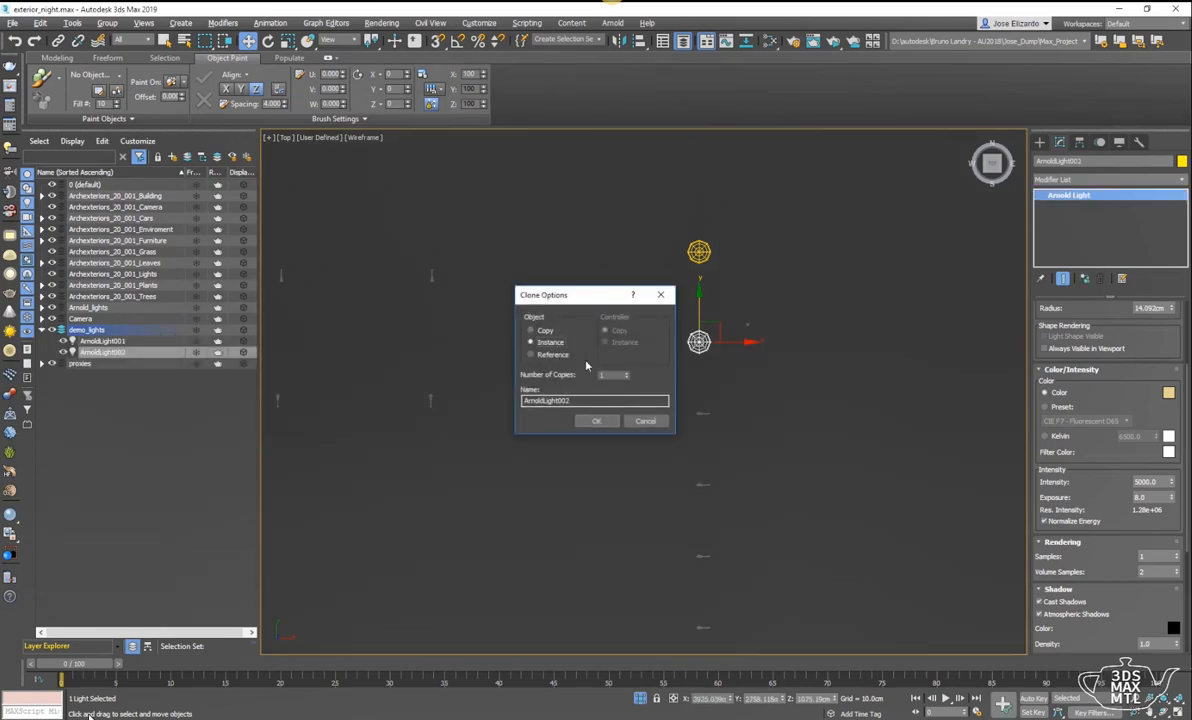
{"action": "left_click", "coordinate": [596, 420]}
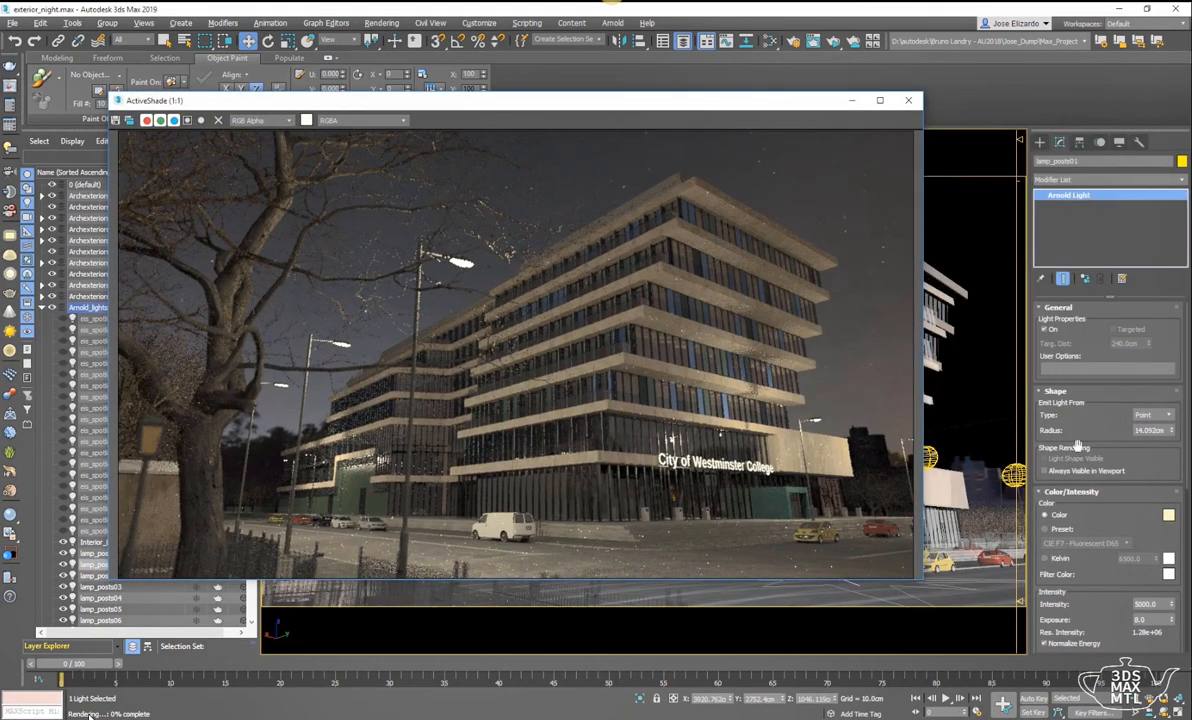
- Set the lamp post Arnold light colour to a warm tint in the Color Selector
{"action": "left_click", "coordinate": [1169, 514]}
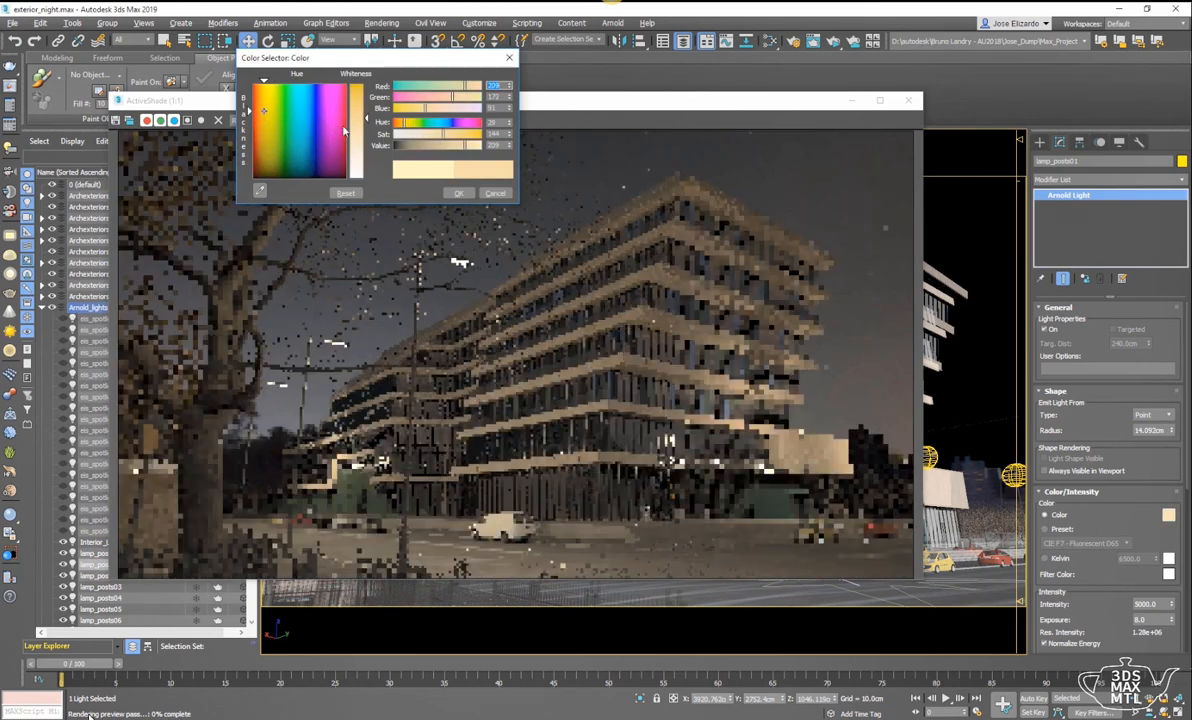
{"action": "left_click", "coordinate": [496, 193]}
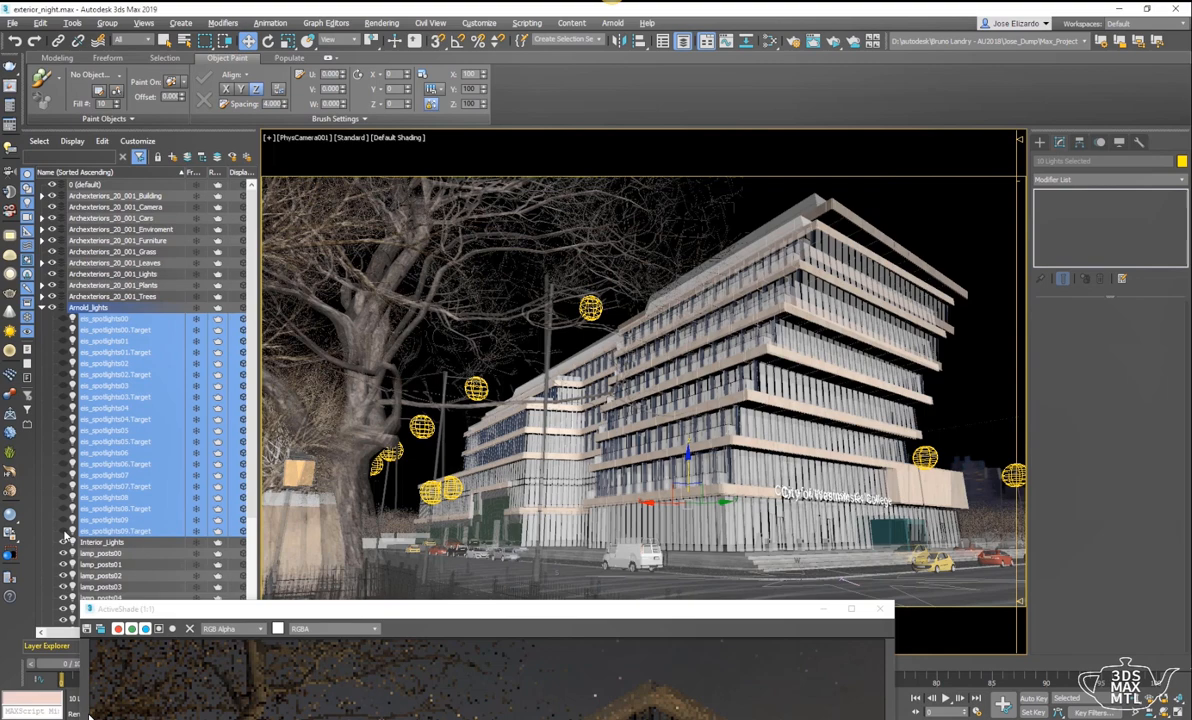
{"action": "left_click", "coordinate": [104, 385]}
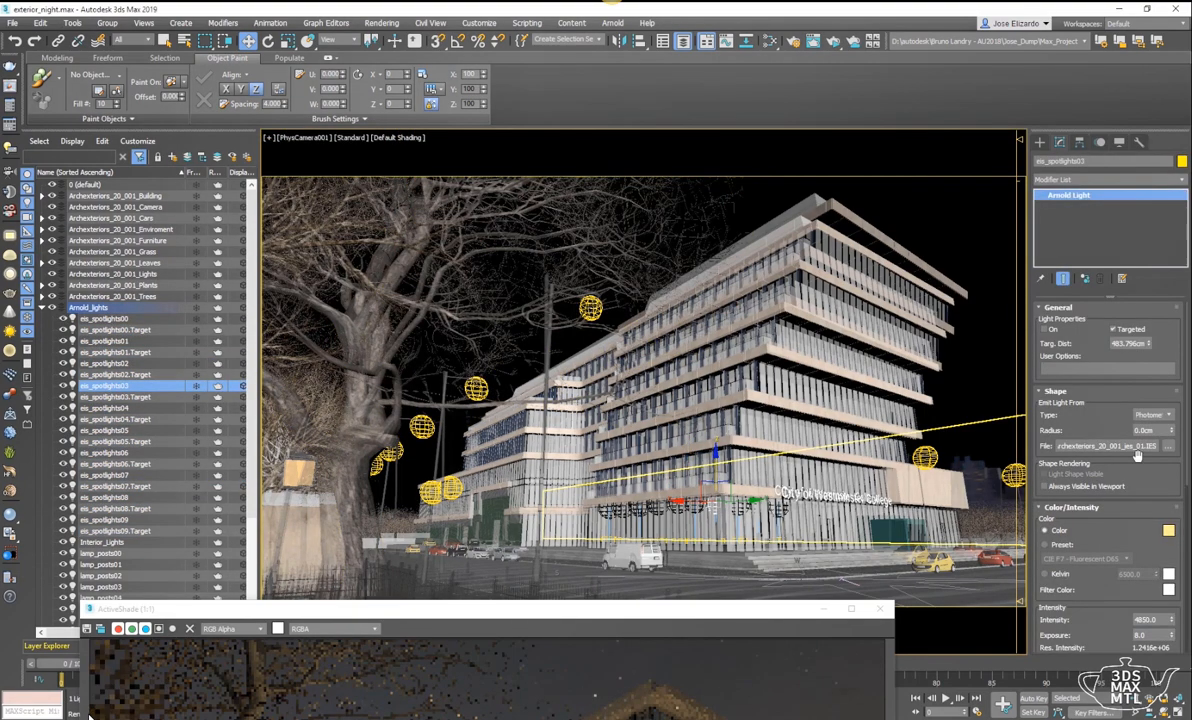
- Assign an IES photometric file from Desktop\dump to es_spotlights03
{"action": "left_click", "coordinate": [1168, 414]}
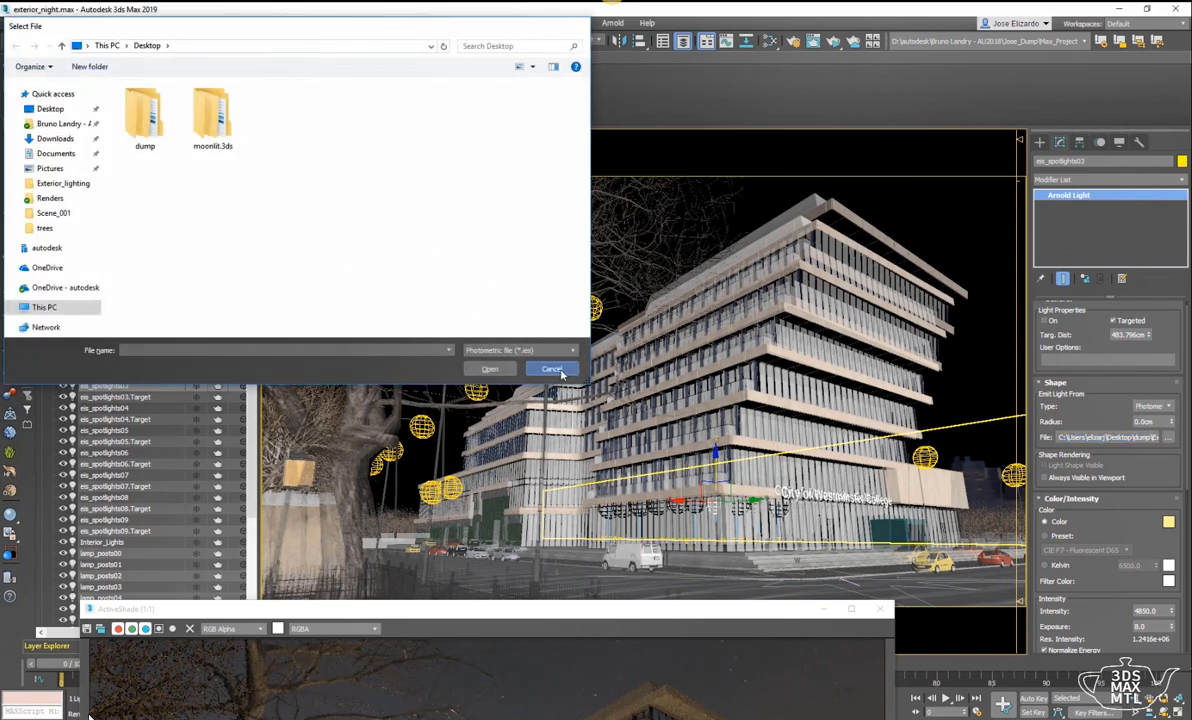
{"action": "left_click", "coordinate": [551, 369]}
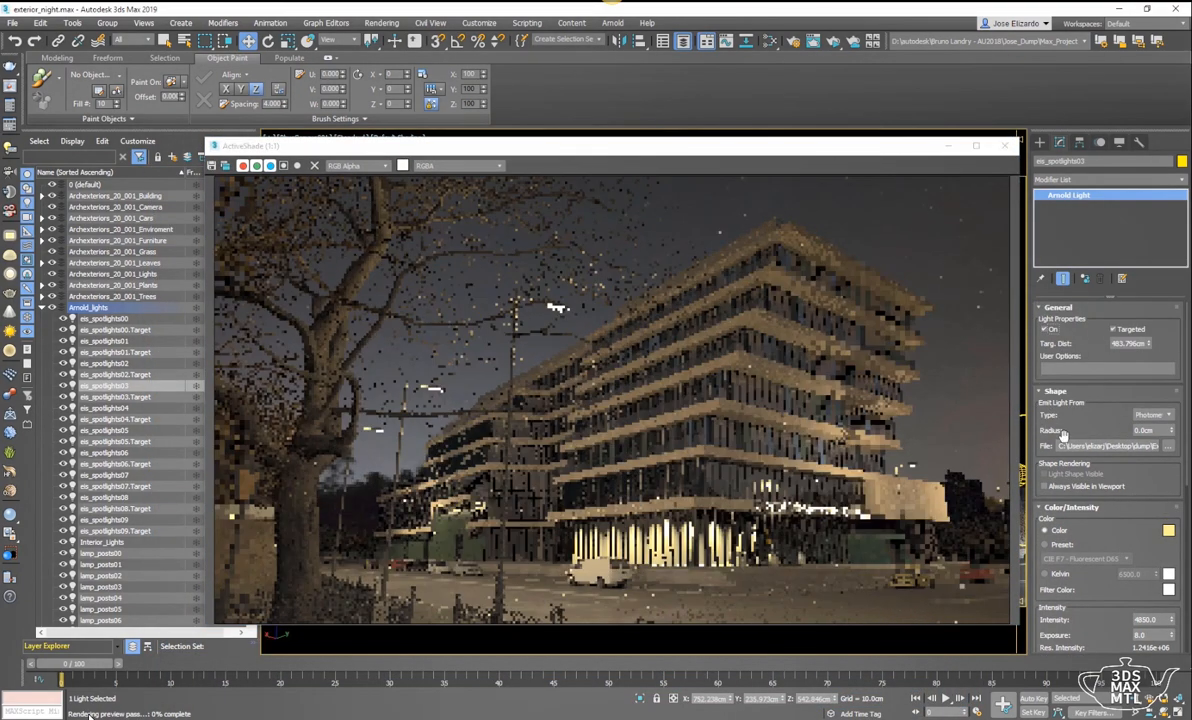
- Hide the exterior spotlight layers so only the Object030 light strips remain
{"action": "left_click", "coordinate": [1168, 530]}
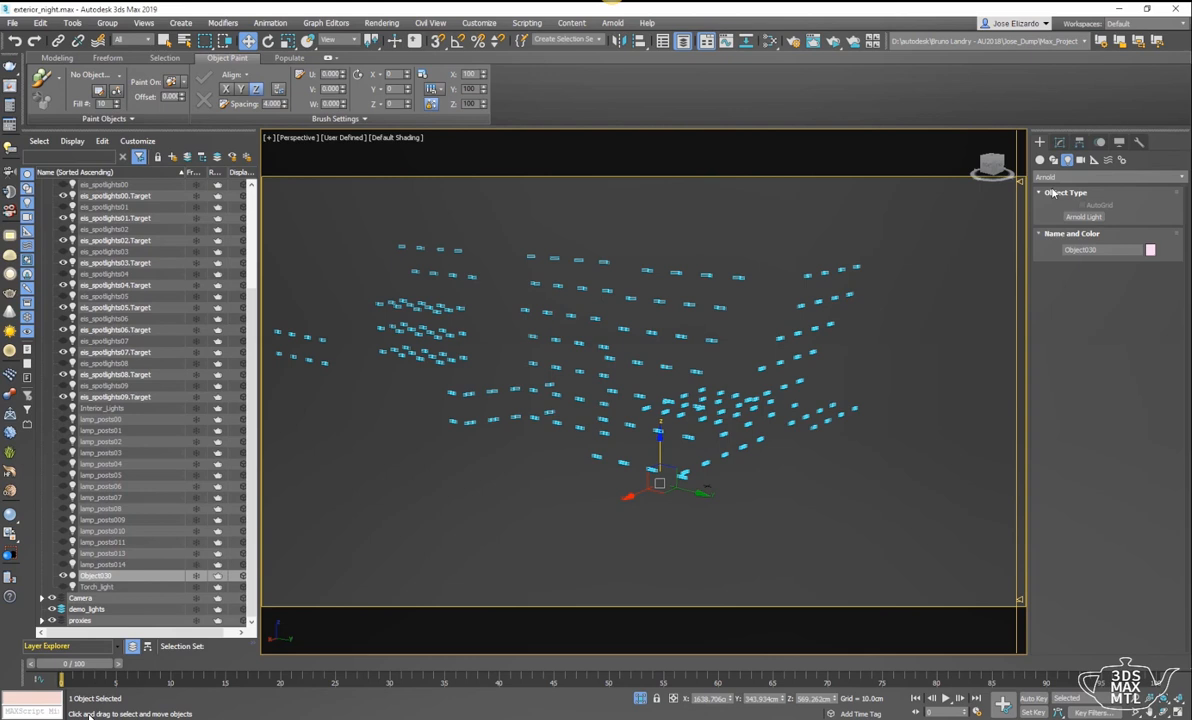
- Create ArnoldLight001 with intensity 100000 and exposure 13
{"action": "left_click", "coordinate": [1084, 217]}
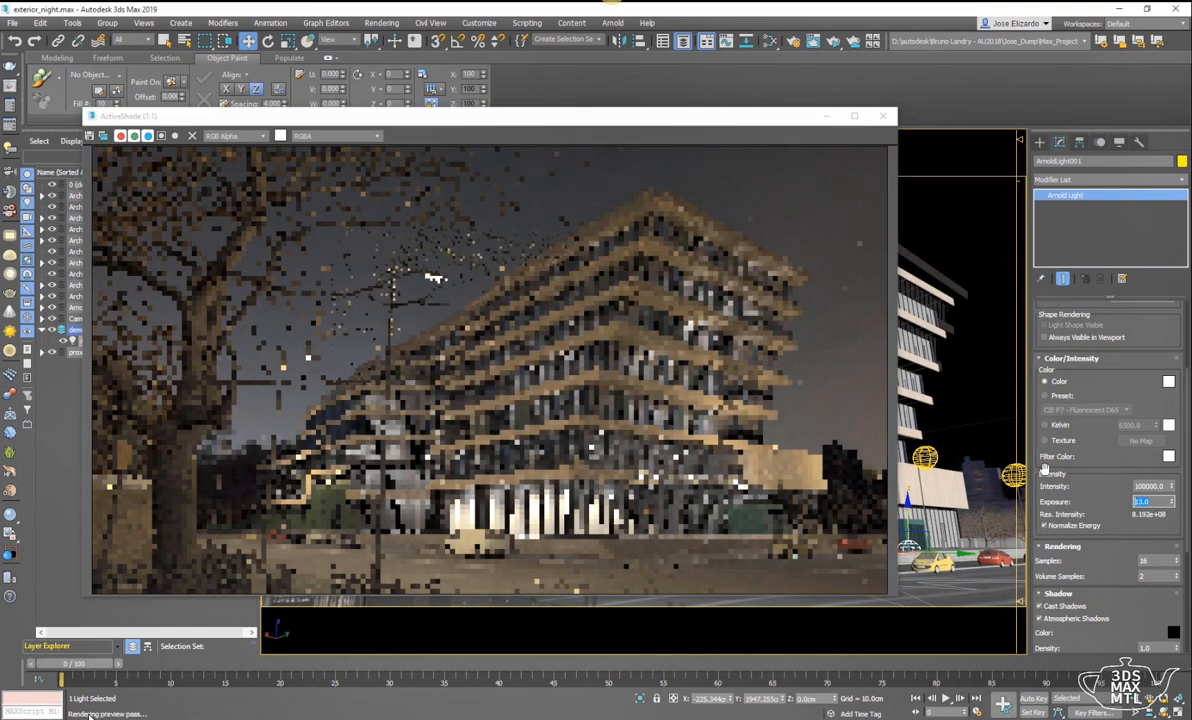
{"action": "left_click", "coordinate": [1168, 381]}
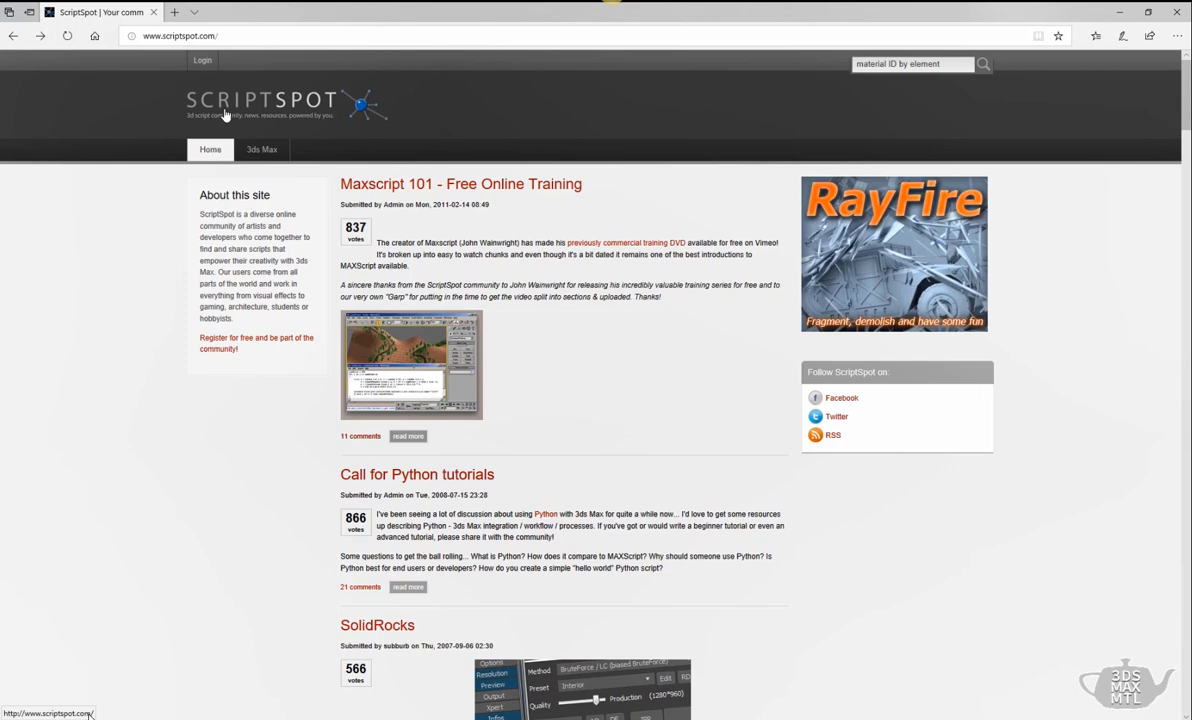
{"action": "mouse_move", "coordinate": [884, 131]}
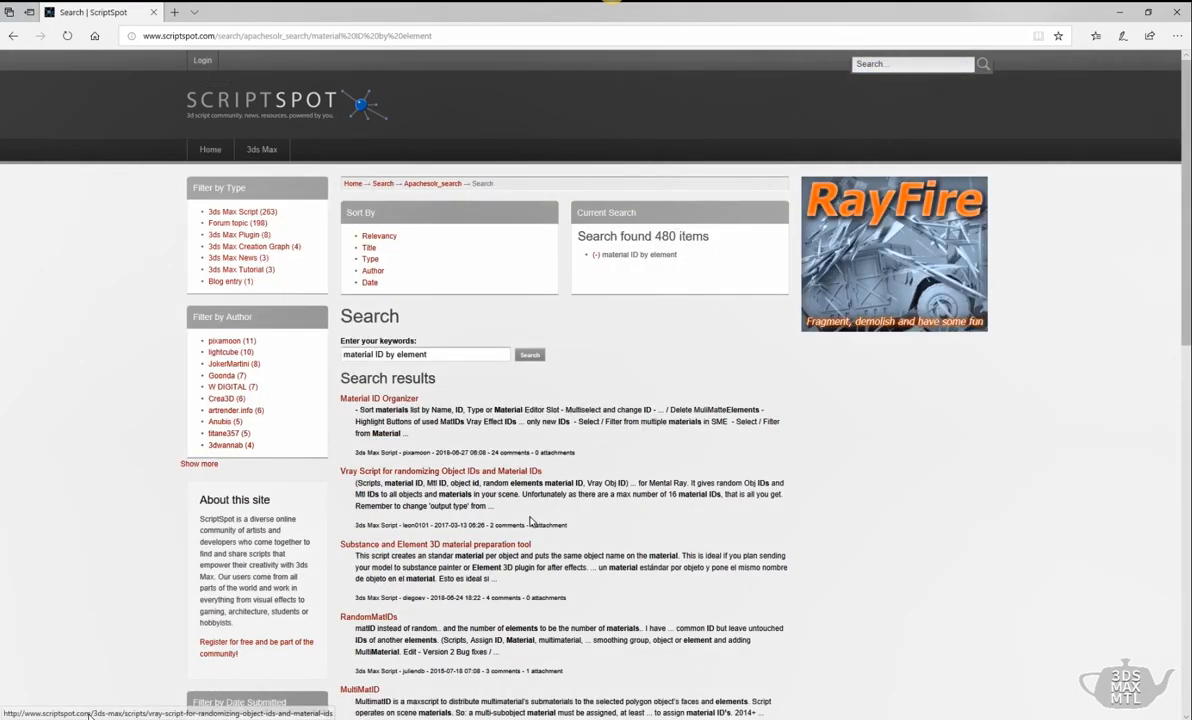
- Open the randommatids_0.mse script from the ScriptSpot search results
{"action": "left_click", "coordinate": [368, 616]}
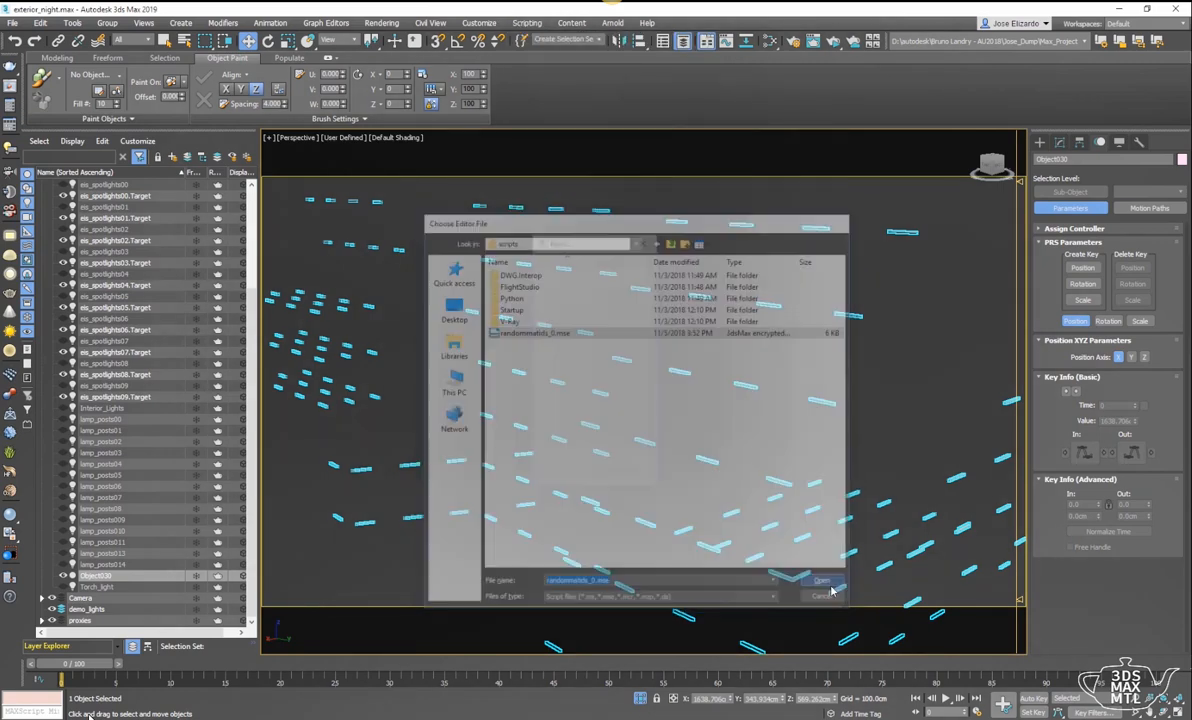
- Run randommatids_0.mse to assign random material IDs 1–6 by element to Object030
{"action": "left_click", "coordinate": [820, 580]}
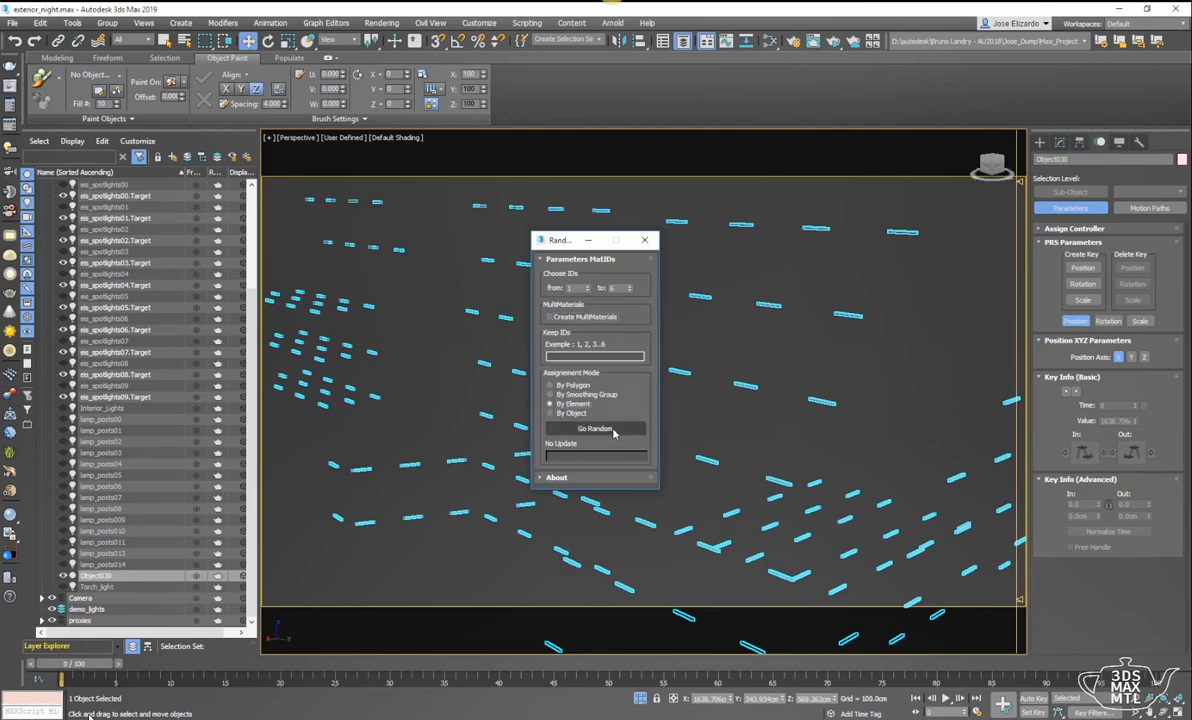
{"action": "left_click", "coordinate": [594, 428]}
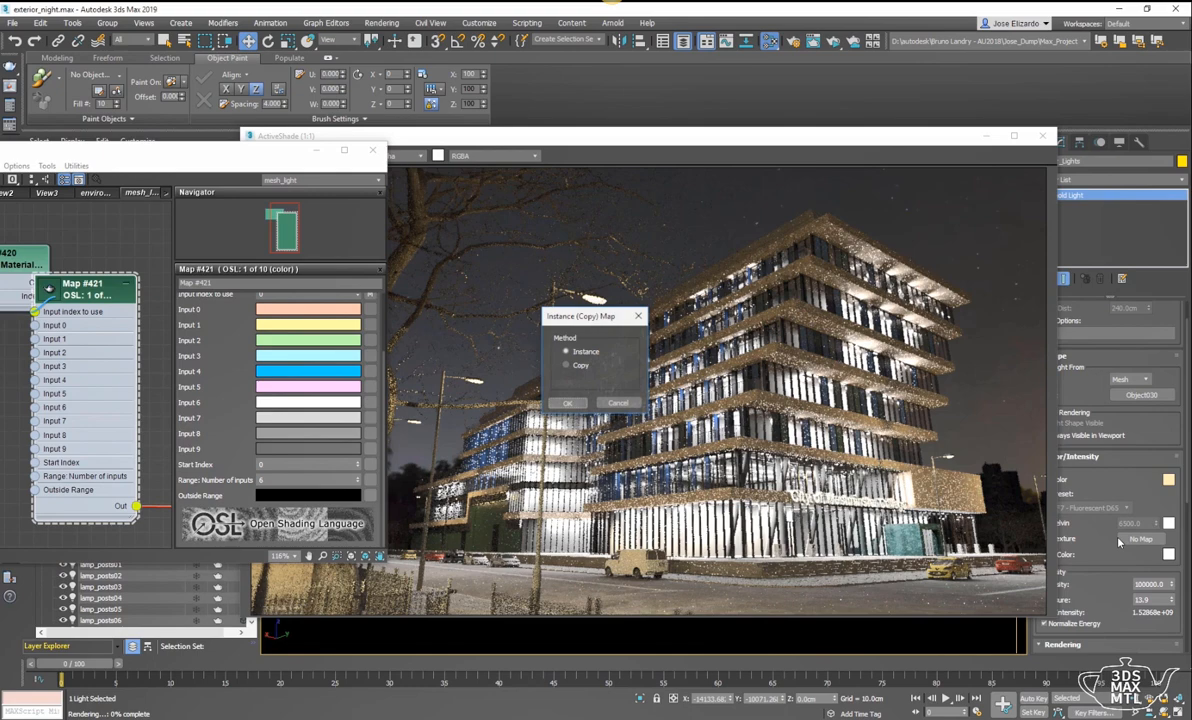
- Apply the OSL colour map to the mesh light as an instance and adjust an input colour swatch
{"action": "left_click", "coordinate": [568, 402]}
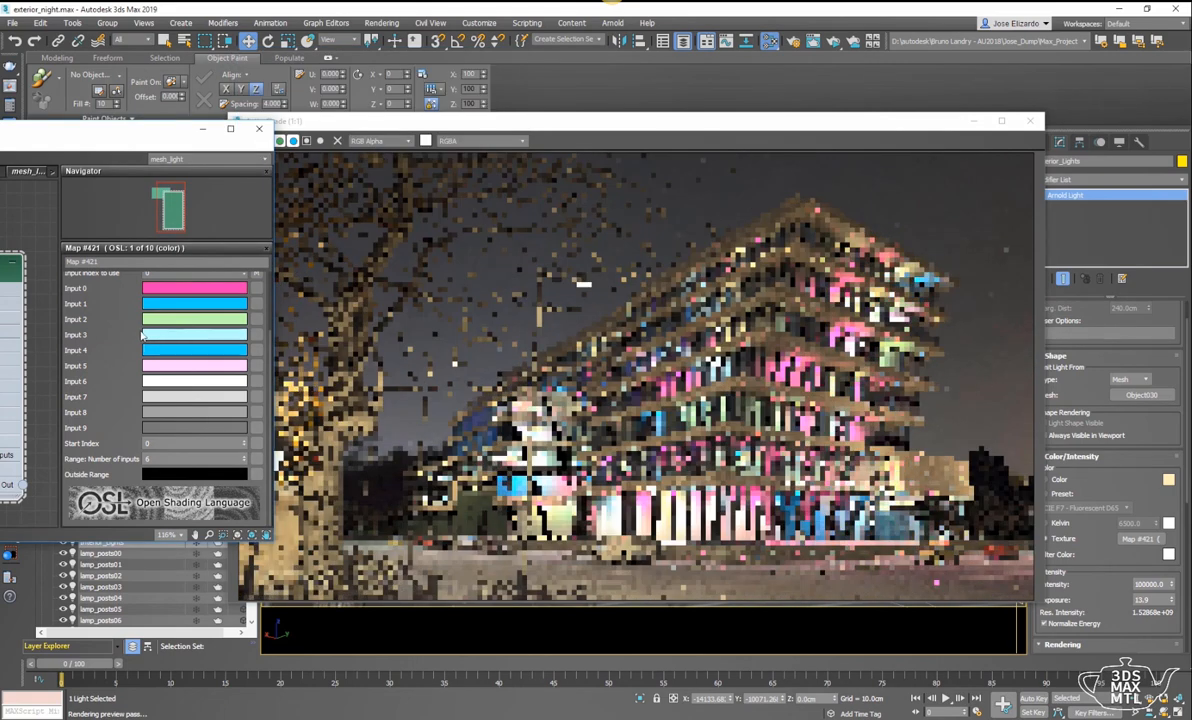
{"action": "left_click", "coordinate": [194, 350]}
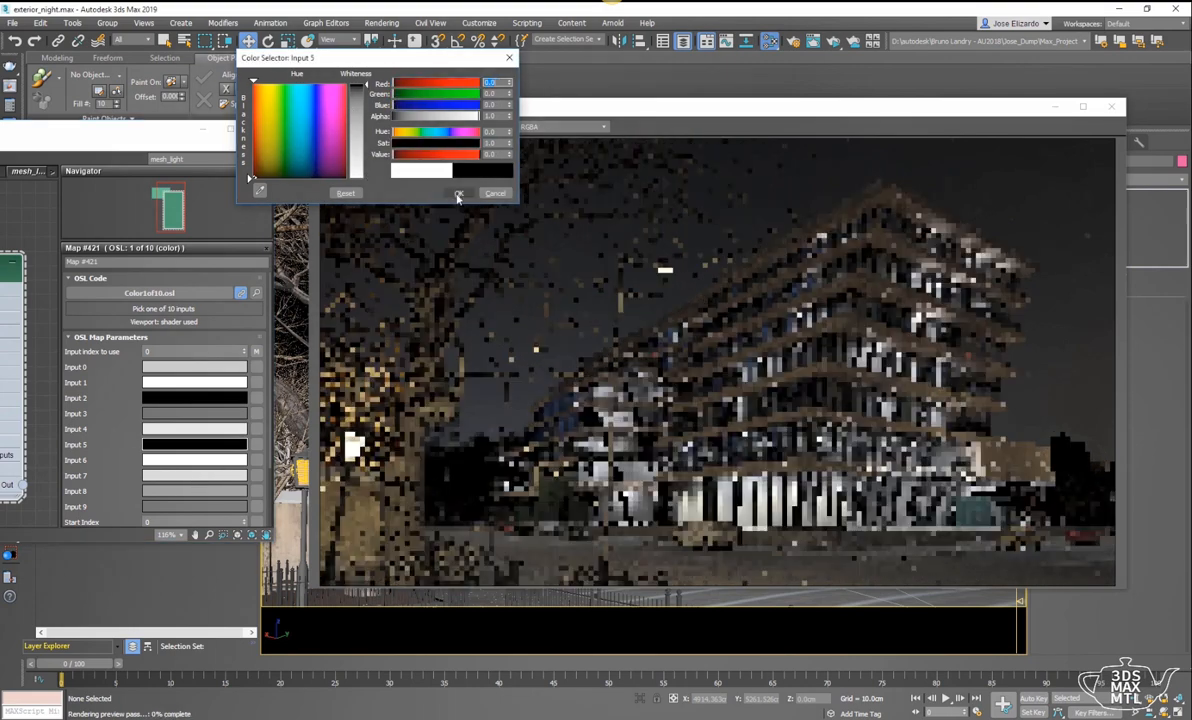
- Confirm pure black (Value 0) as the OSL map's Input 5 colour
{"action": "left_click", "coordinate": [459, 193]}
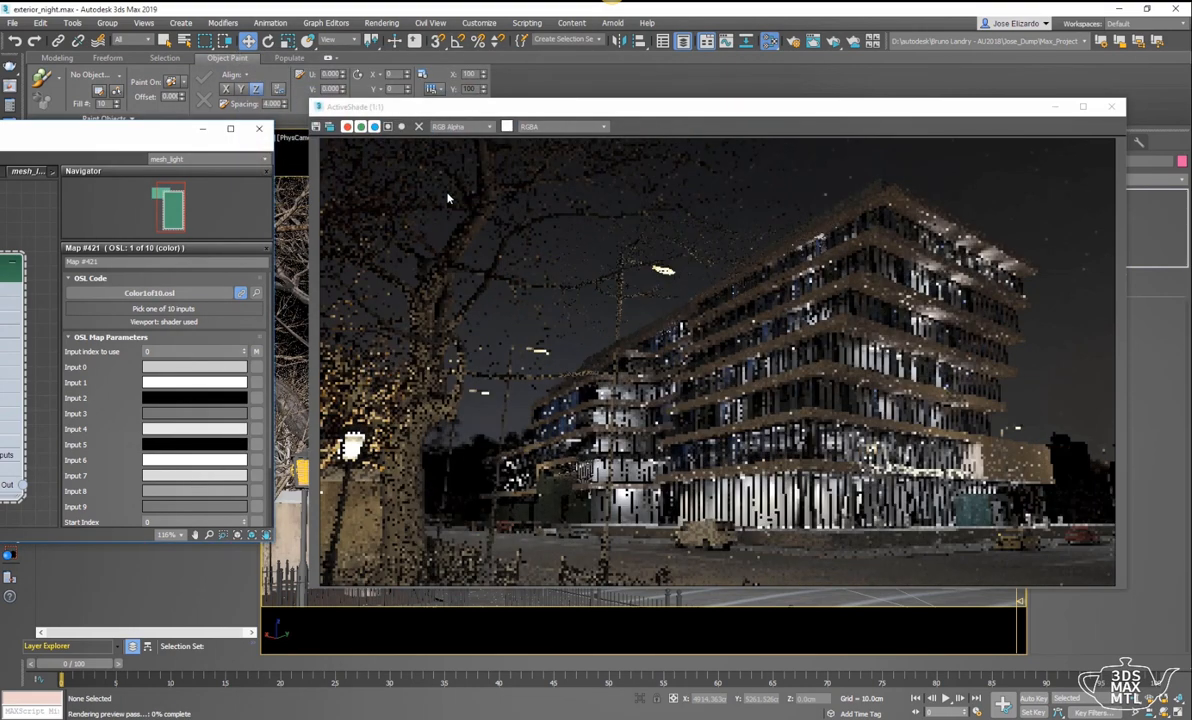